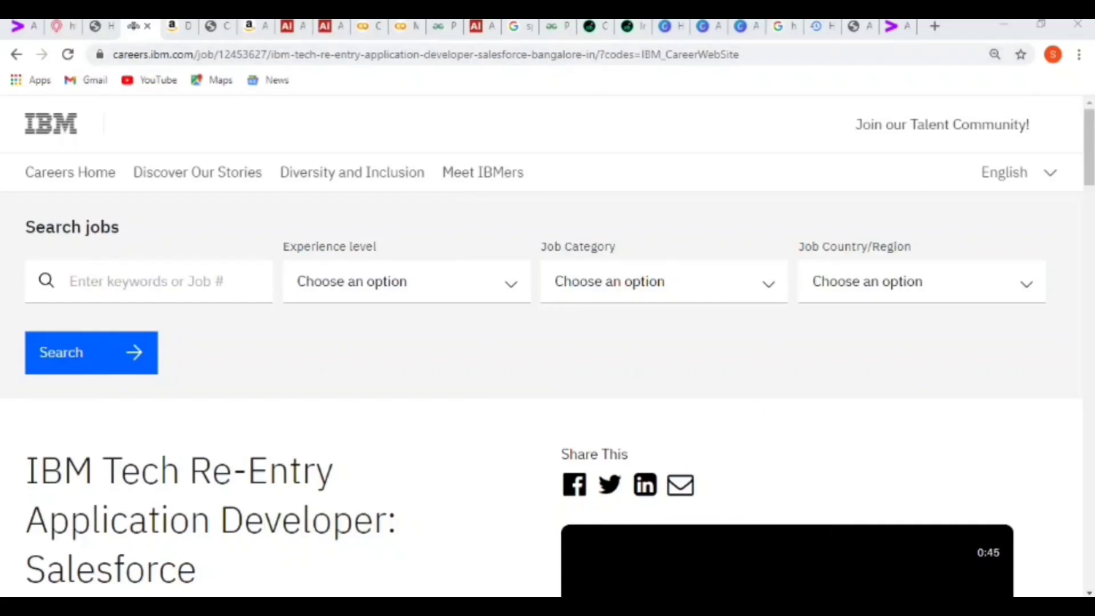
- Review the Amazon Device Associate posting (Job ID 1408880, Chennai) and select its URL
scroll("down", 3)
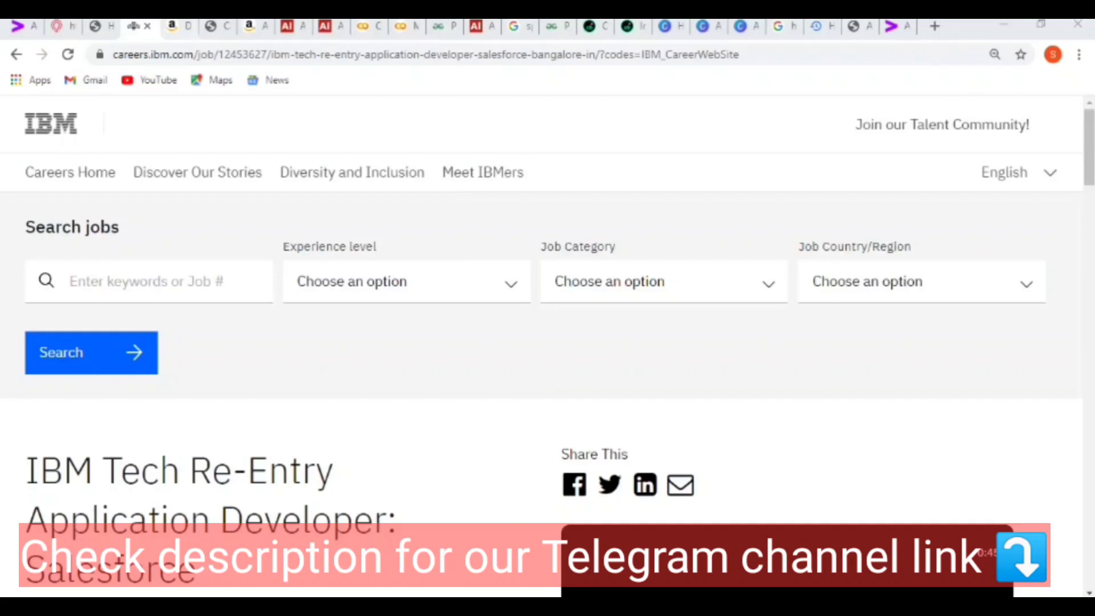
left_click(175, 25)
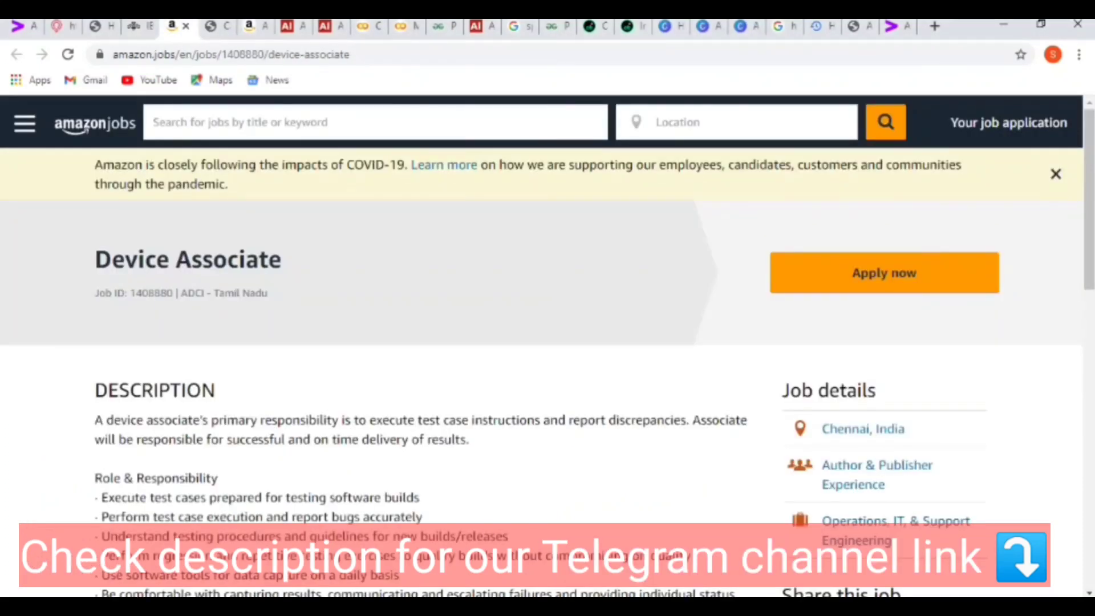
double_click(187, 259)
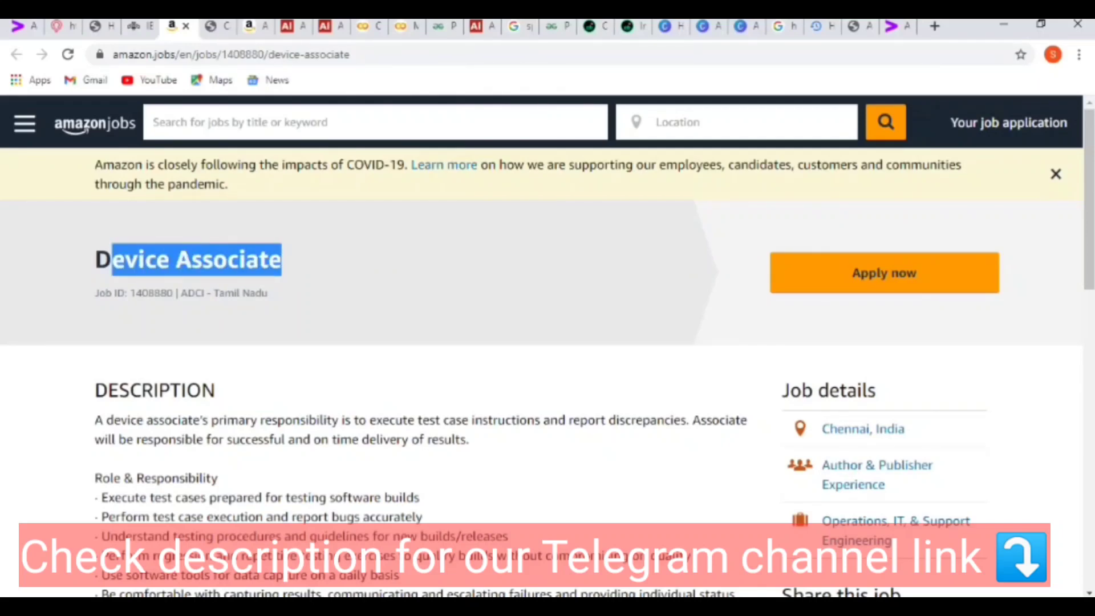
scroll("down", 3)
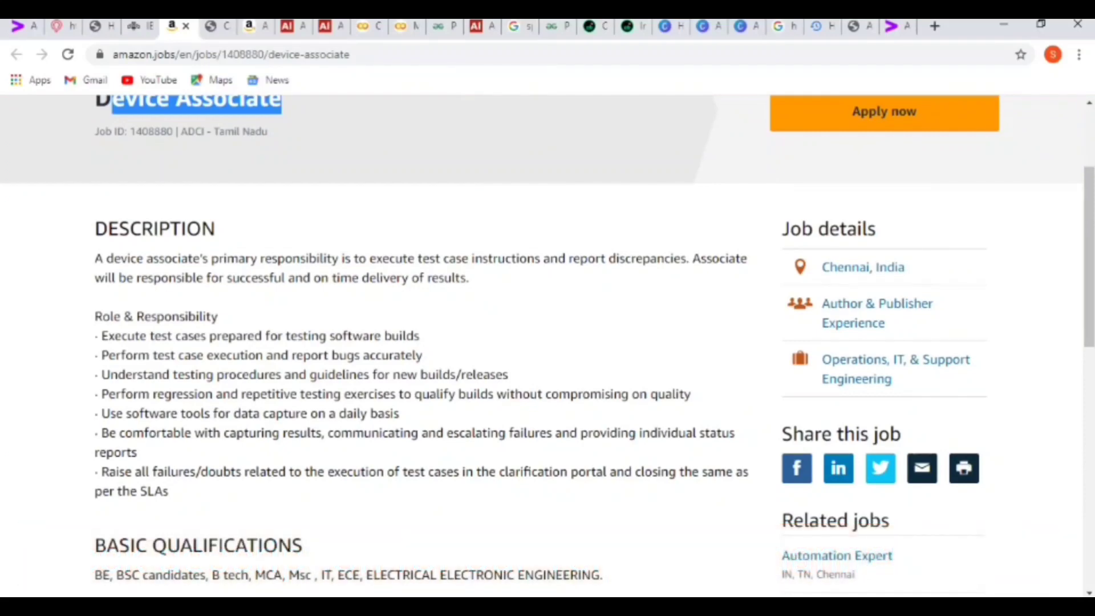
scroll("up", 3)
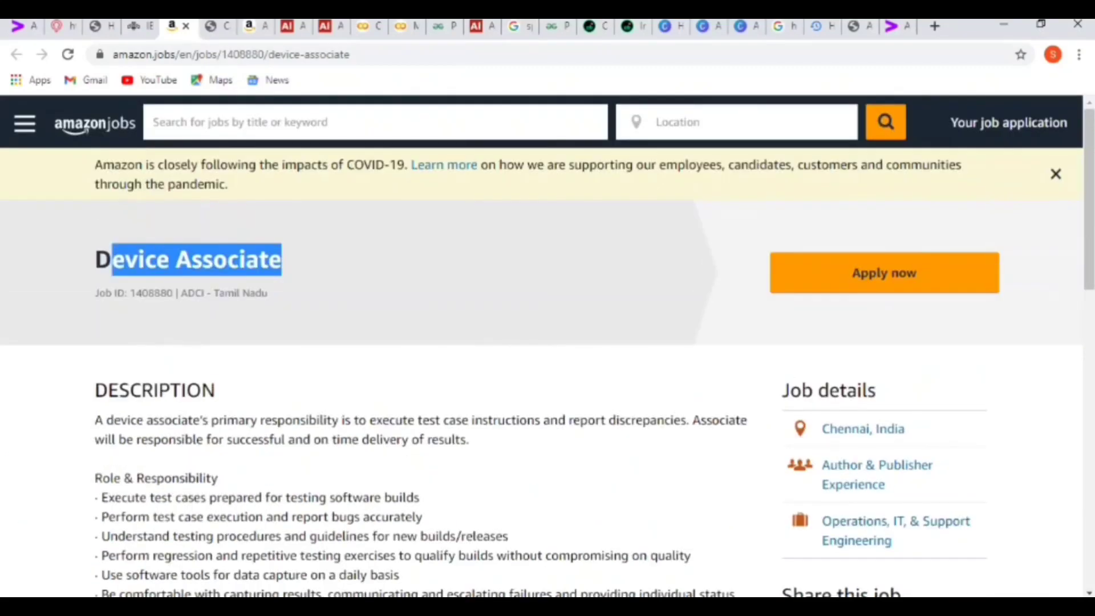
left_click(230, 55)
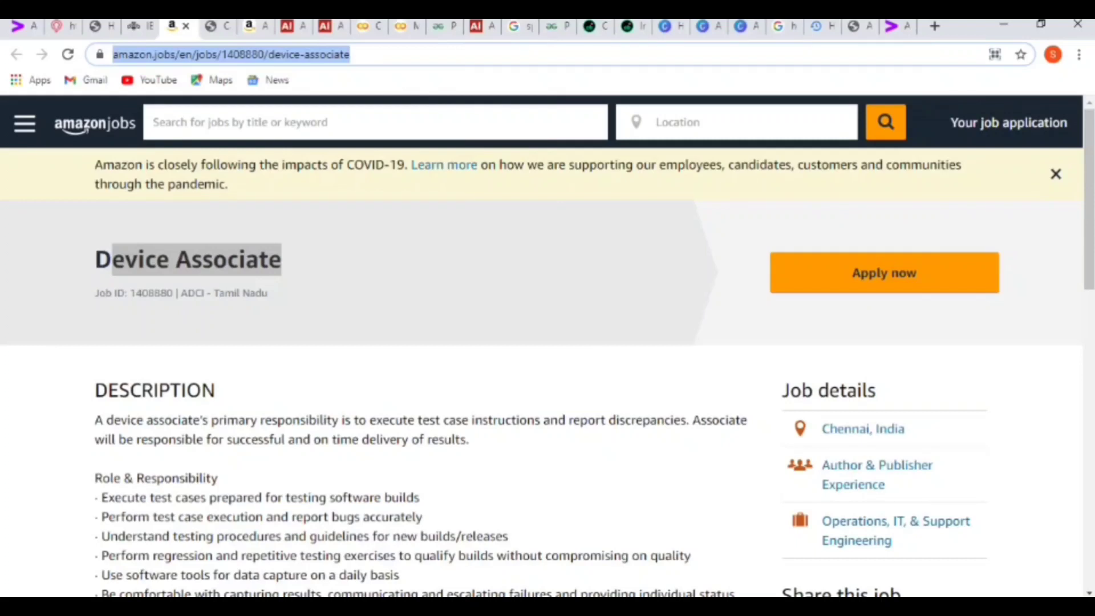
- Highlight the Application Developer: Salesforce title and scroll to the Bangalore internship details
left_click(137, 25)
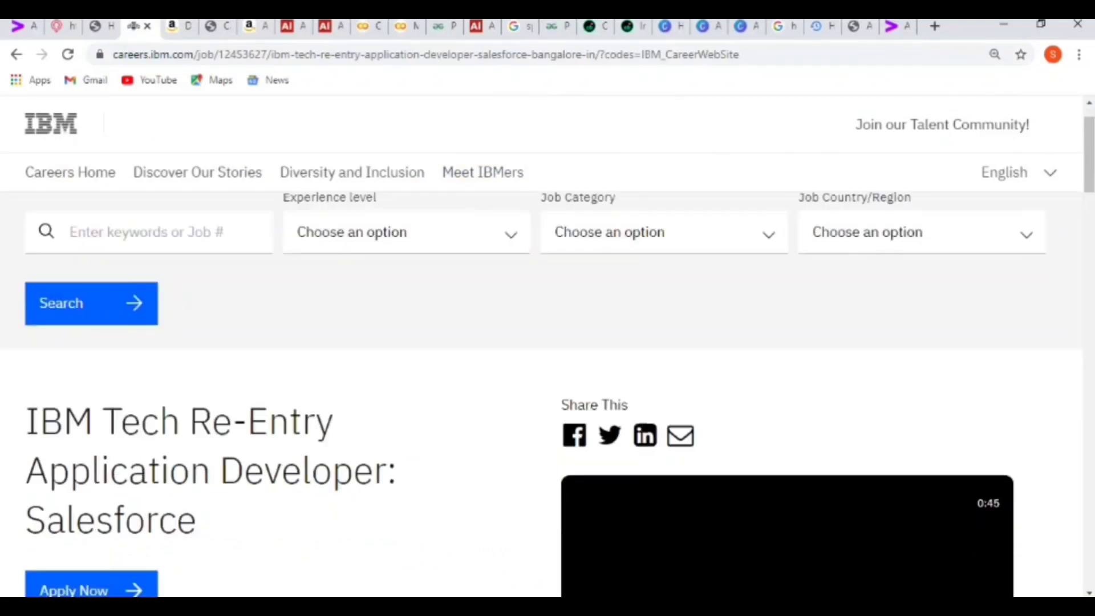
scroll("down", 3)
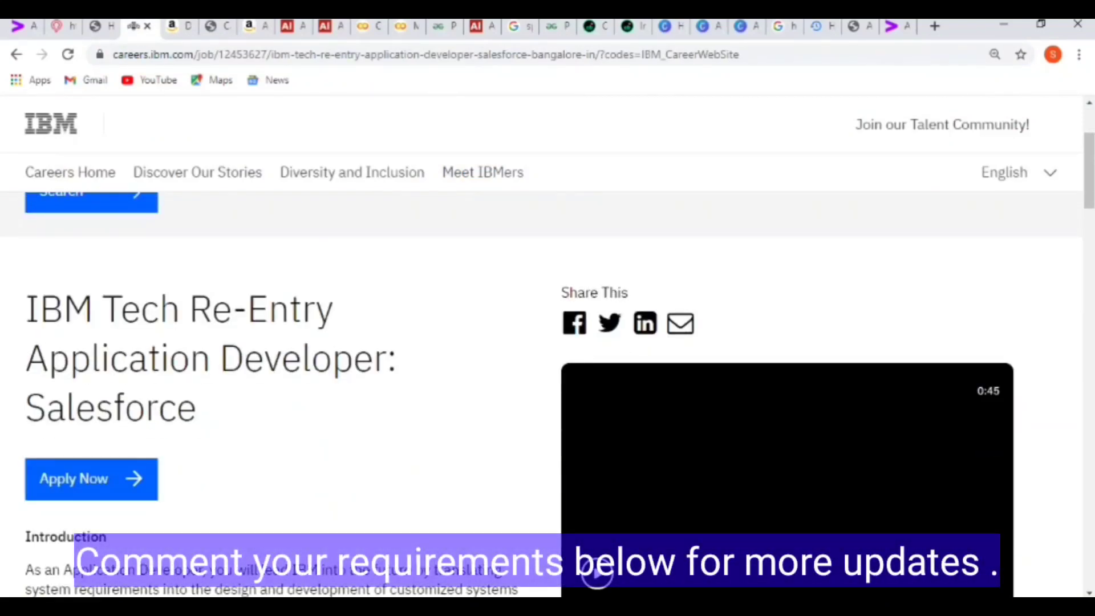
left_click_drag(91, 358, 198, 408)
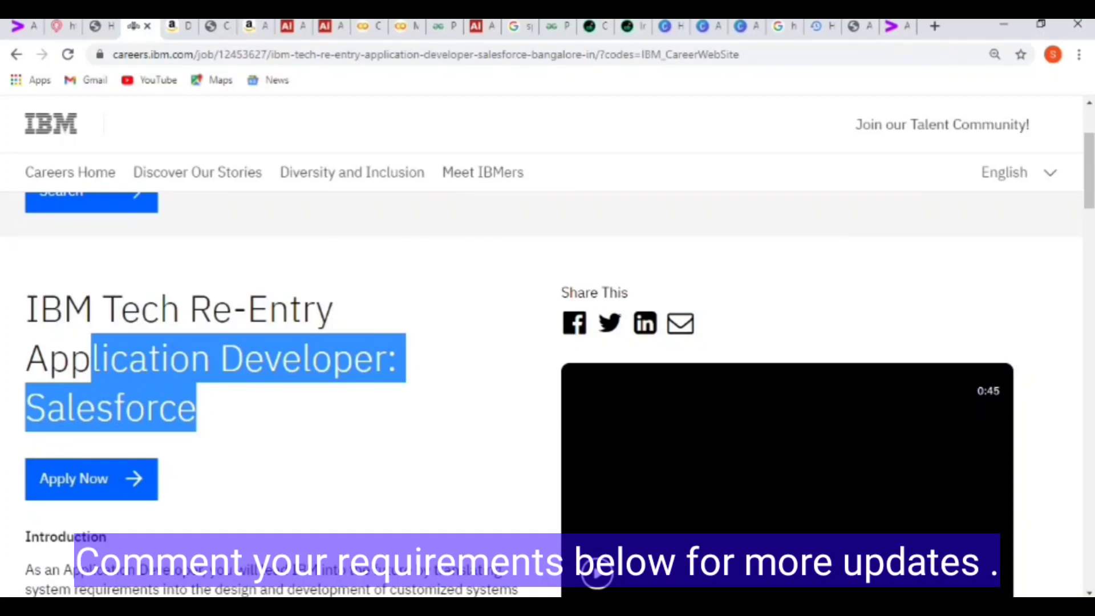
scroll("down", 3)
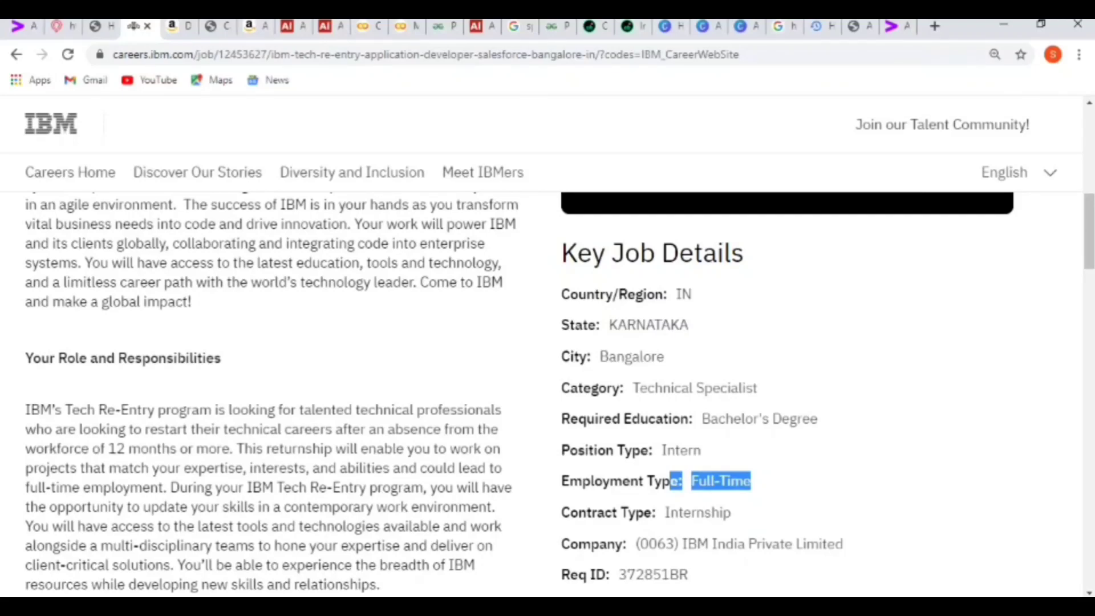
- Scroll to the 'up to 10% or 1 day a week' travel requirement and TechreIN responsibilities
scroll("down", 3)
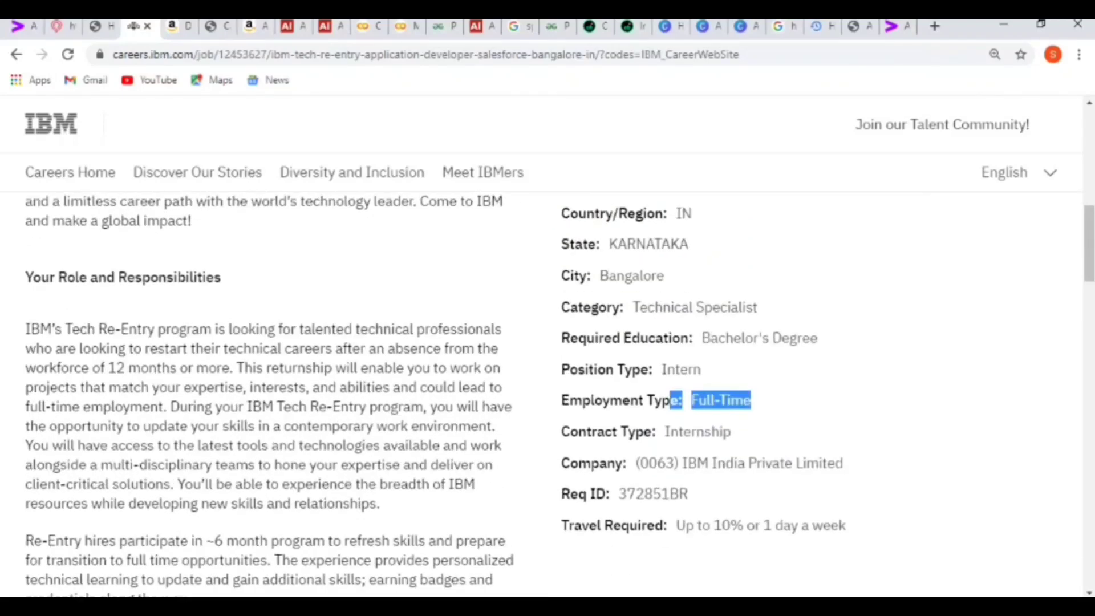
scroll("down", 3)
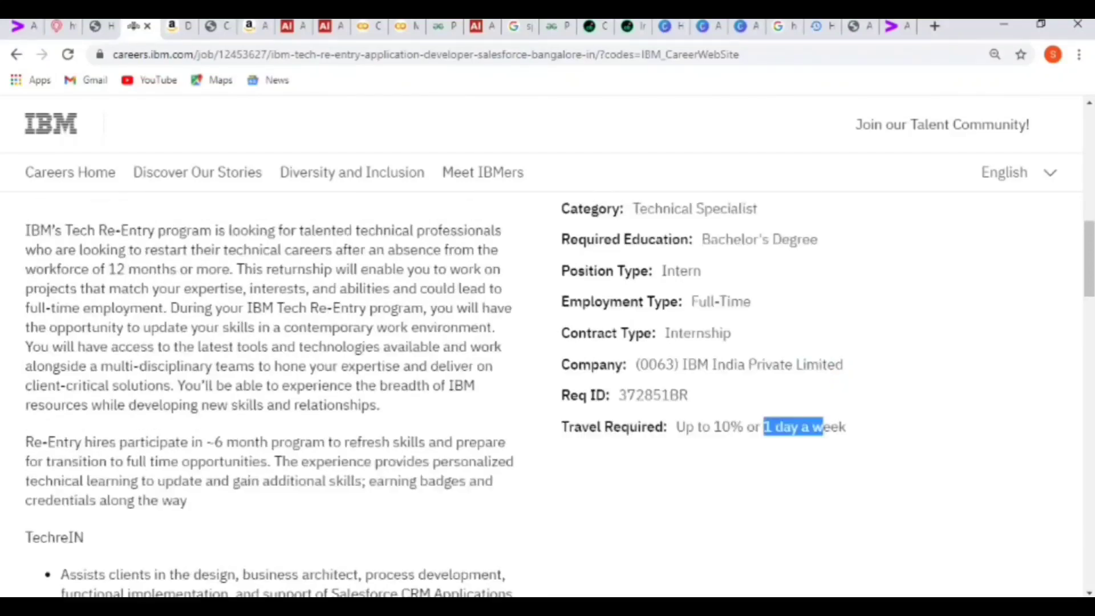
scroll("down", 3)
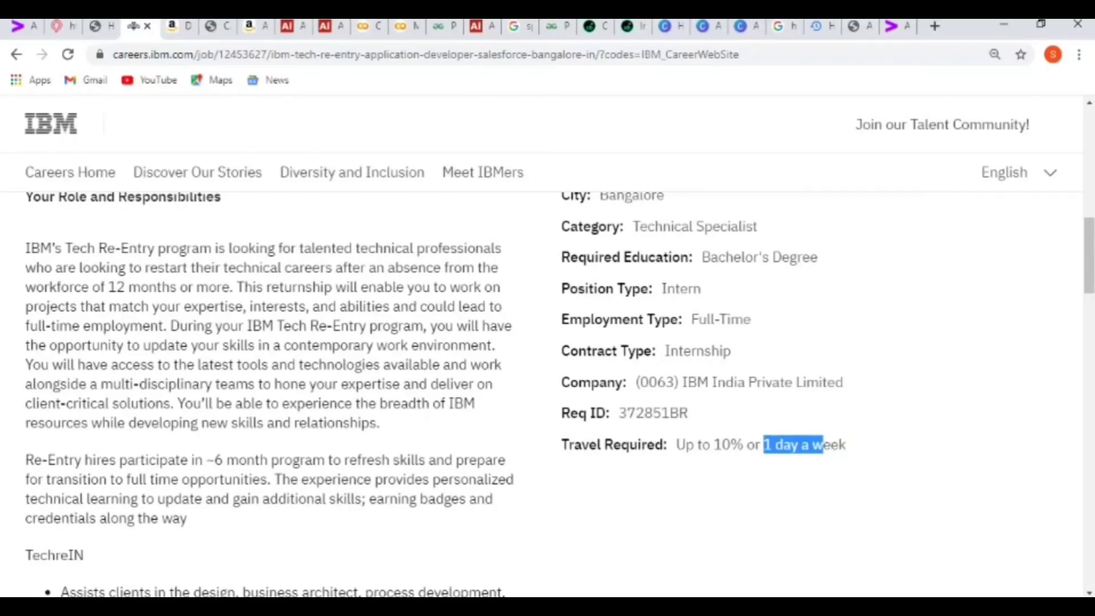
scroll("down", 3)
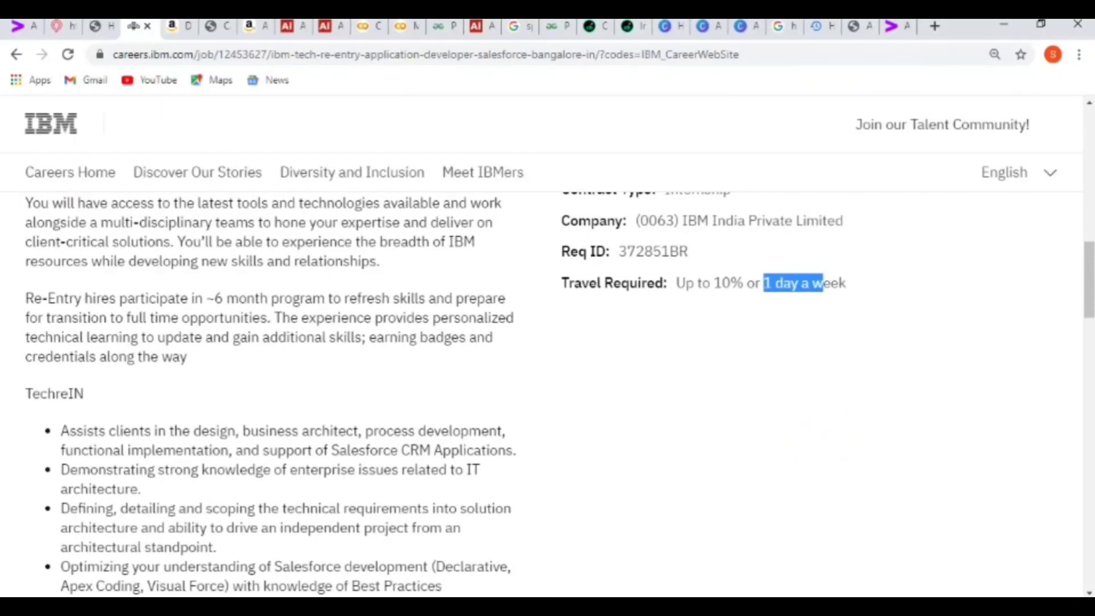
- Highlight the Salesforce CRM, IT architecture and technical requirements bullets, then scroll back up
scroll("down", 3)
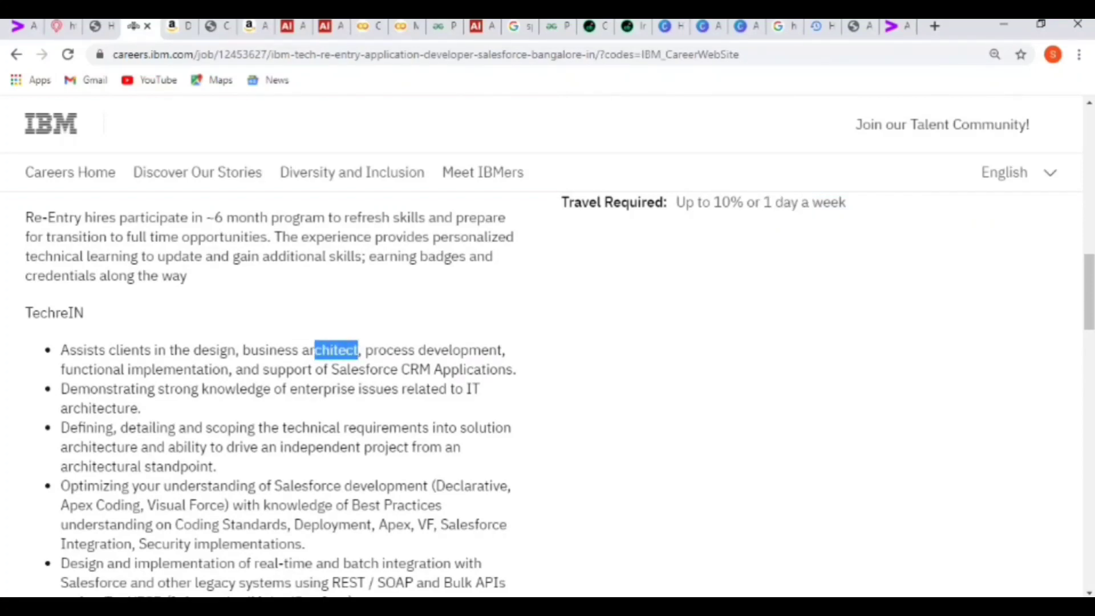
left_click_drag(356, 350, 377, 369)
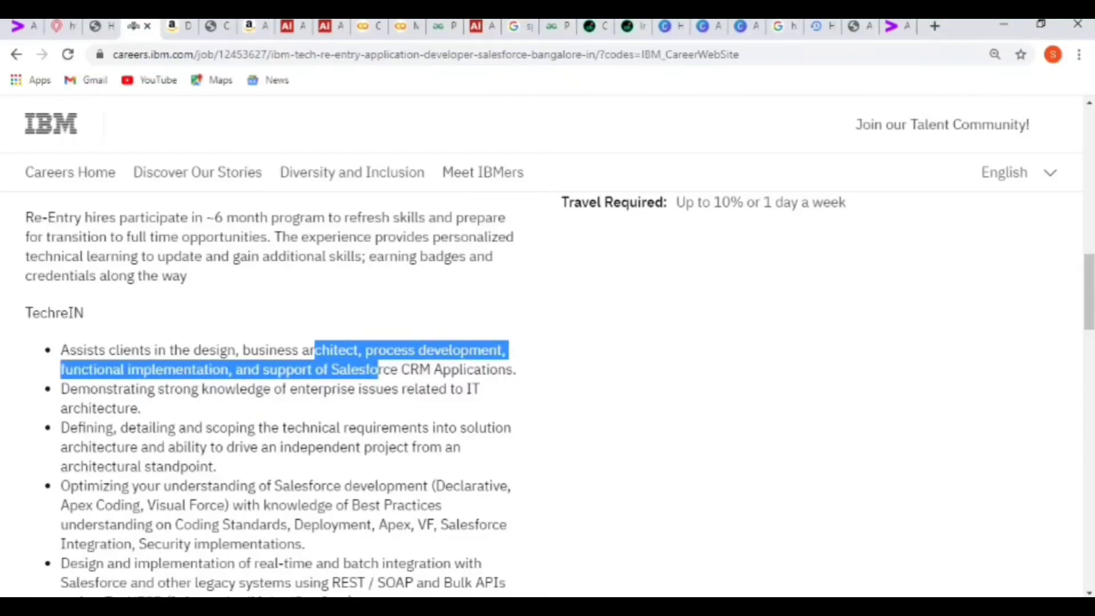
left_click_drag(380, 370, 140, 408)
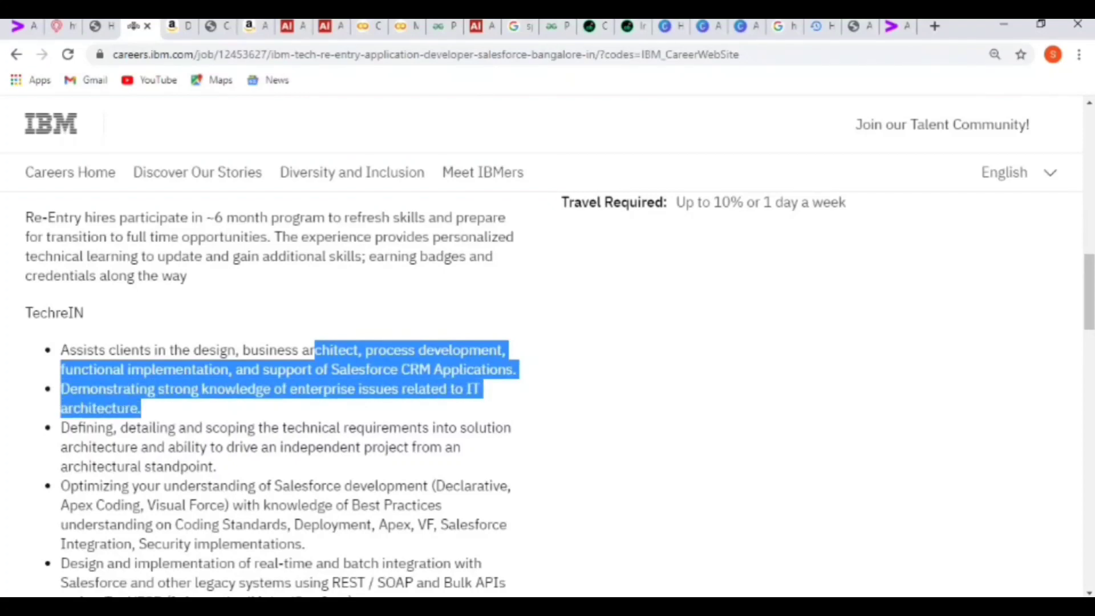
left_click_drag(140, 409, 389, 427)
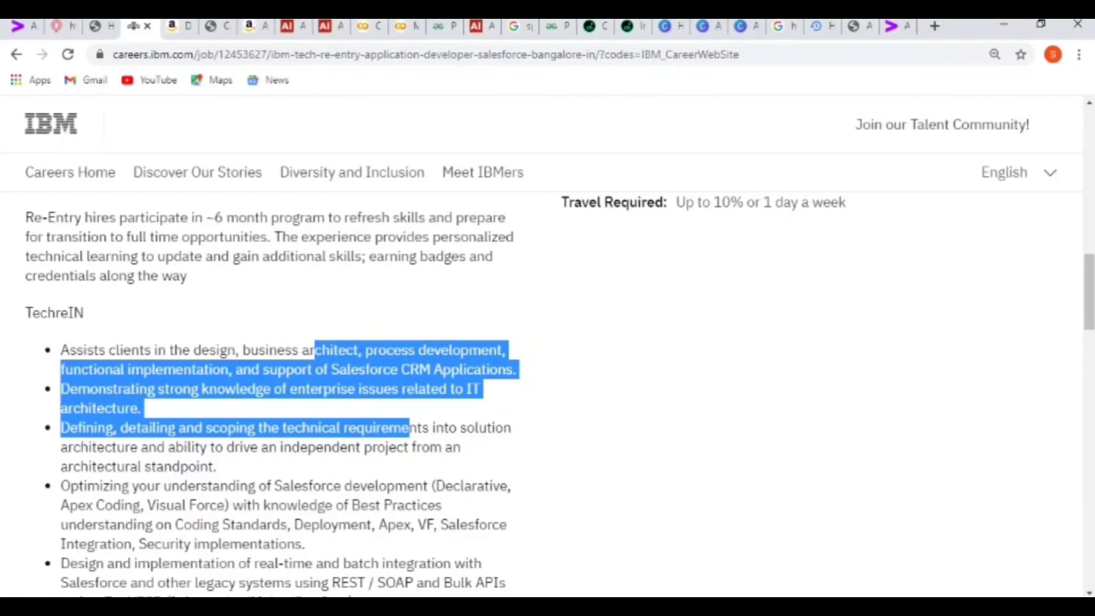
scroll("up", 3)
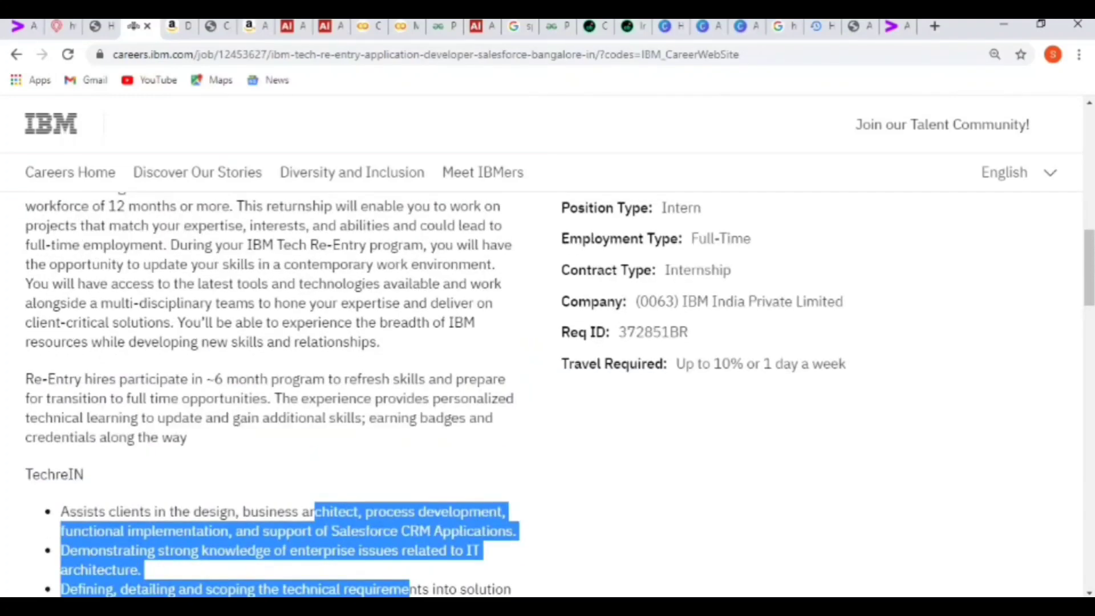
scroll("up", 3)
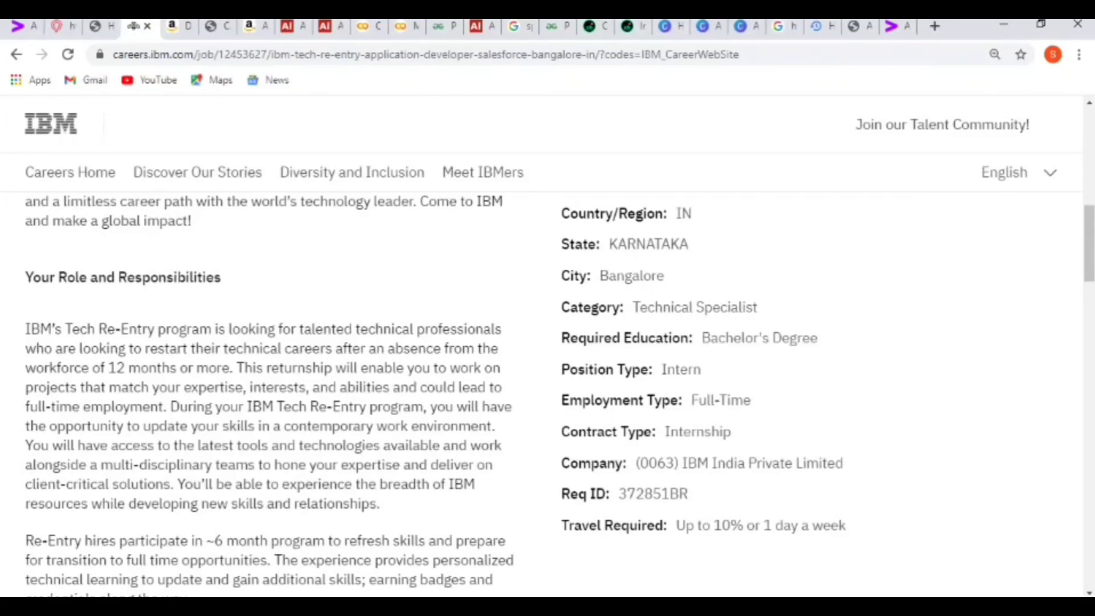
- Highlight the workflow rules responsibility and scroll to the Agile, Scrum and Waterfall expertise list
scroll("down", 3)
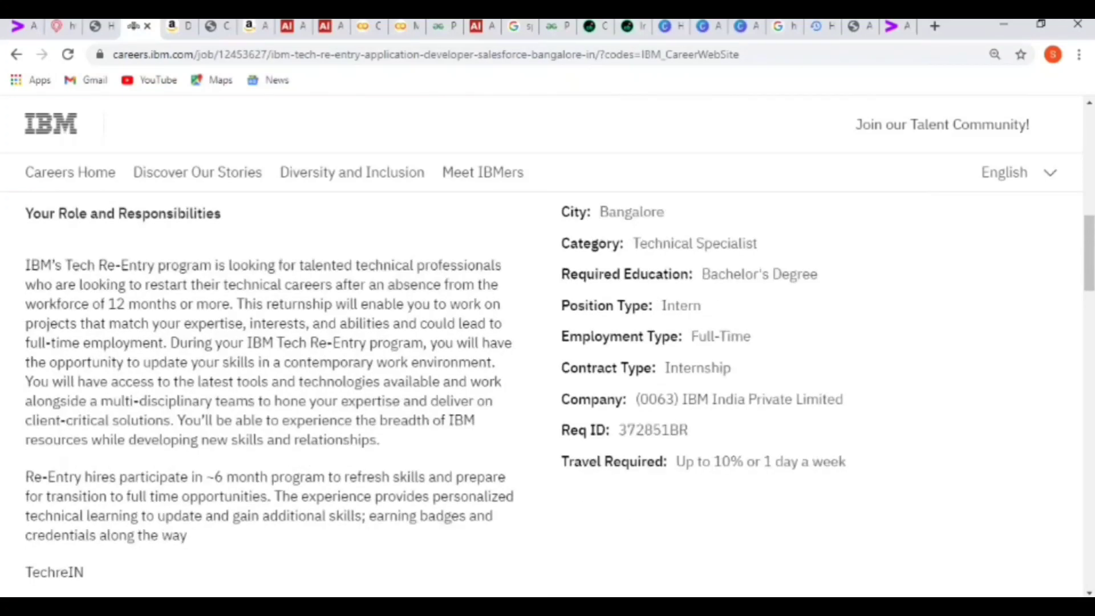
scroll("down", 3)
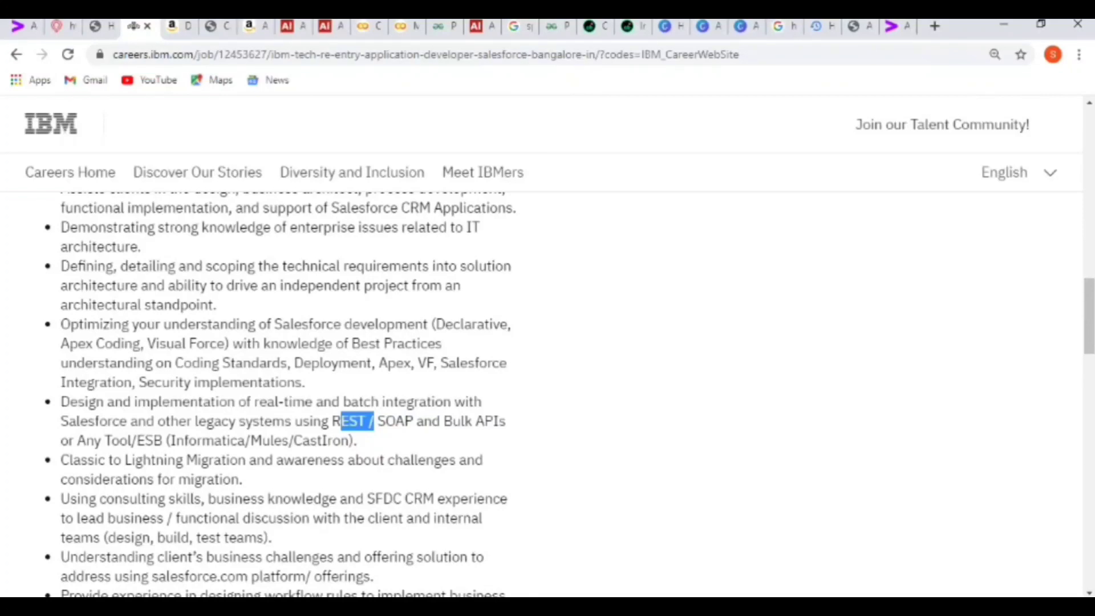
scroll("down", 3)
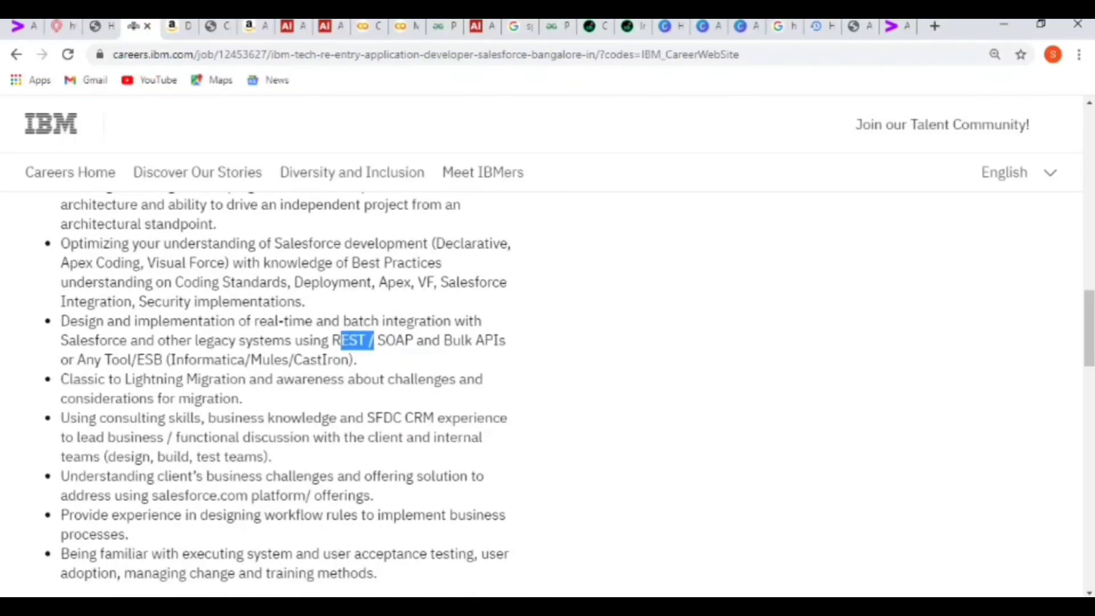
scroll("down", 3)
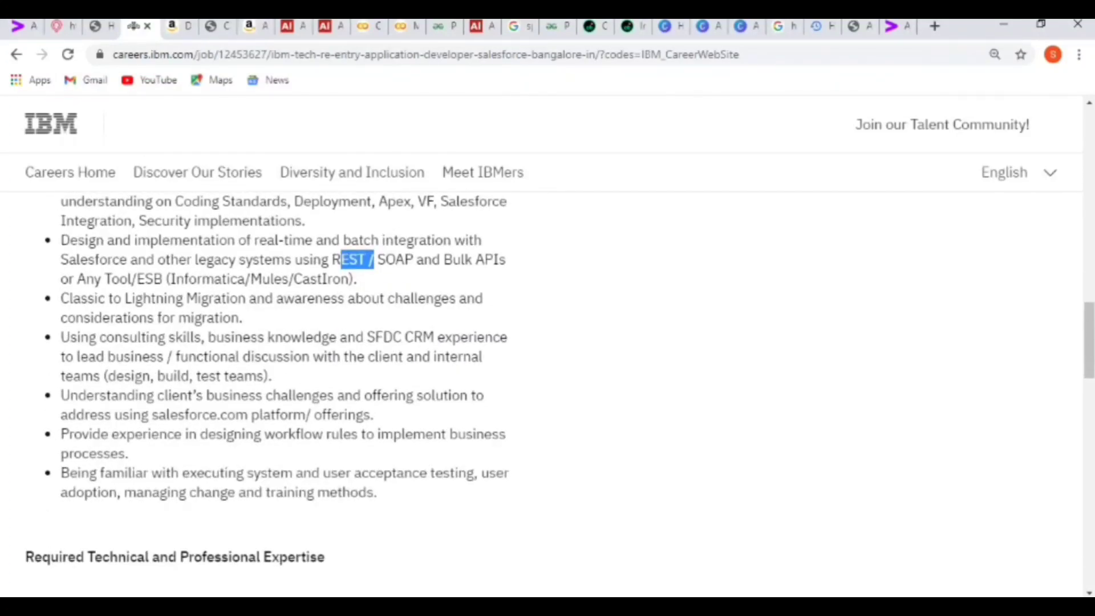
double_click(287, 434)
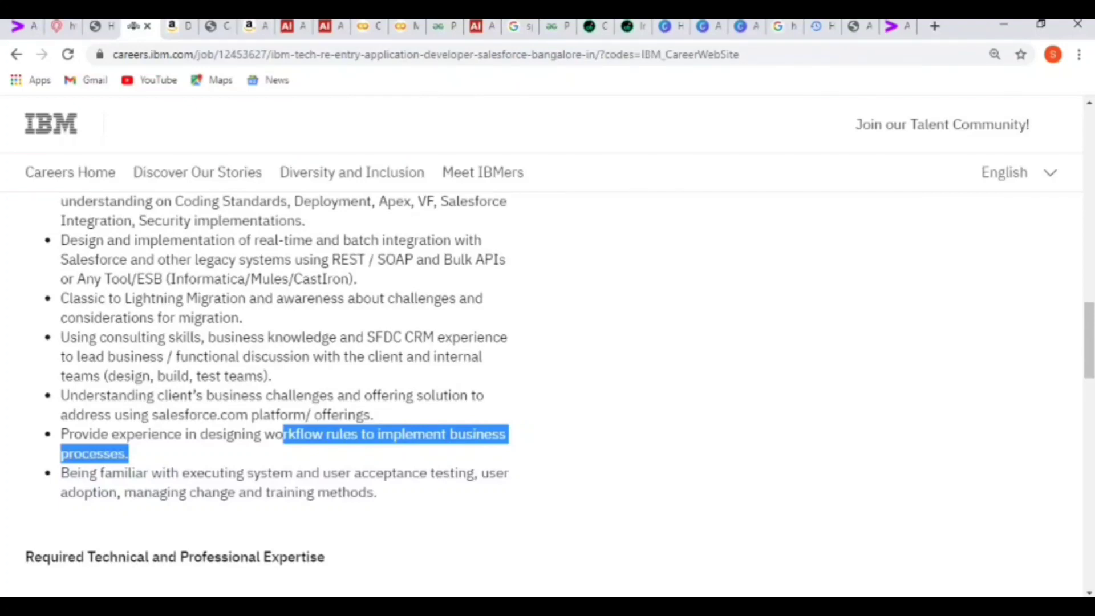
scroll("down", 3)
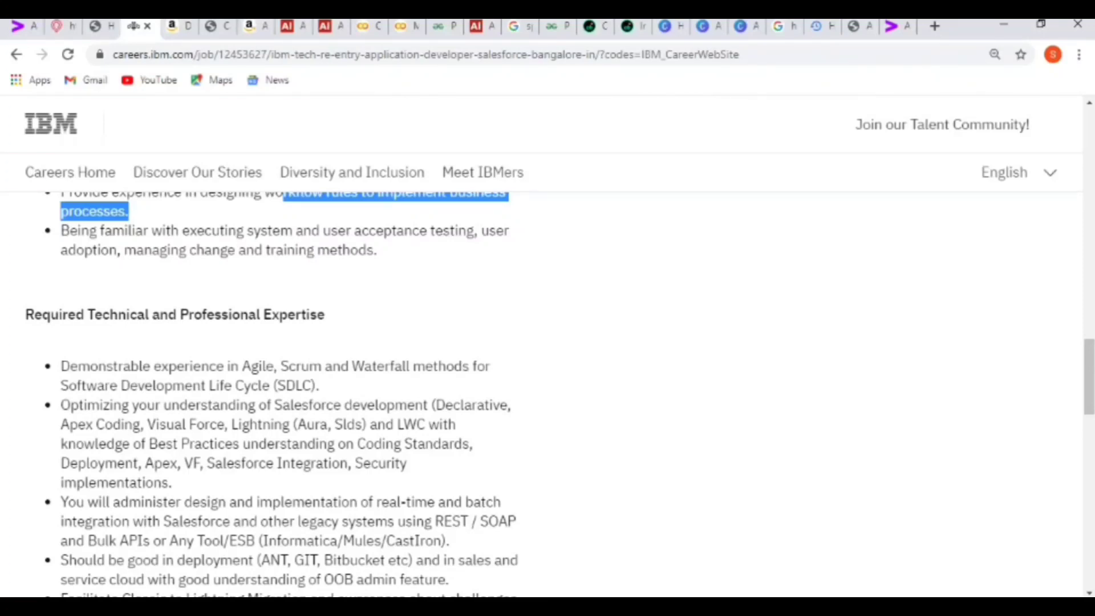
- Scroll back to the posting's title, Apply Now option and introduction
scroll("down", 3)
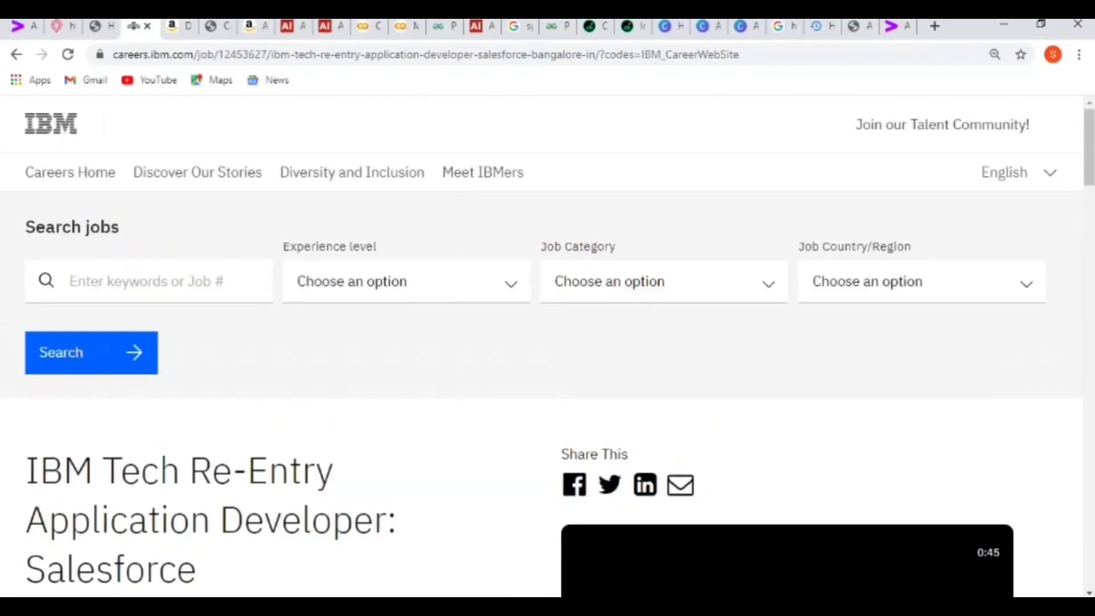
scroll("down", 3)
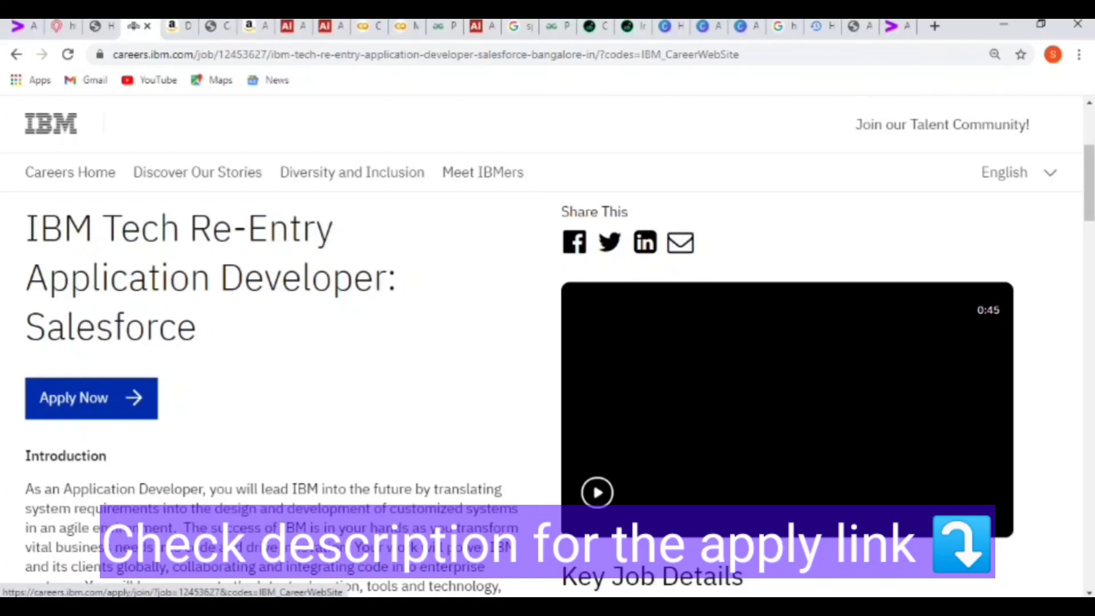
scroll("down", 3)
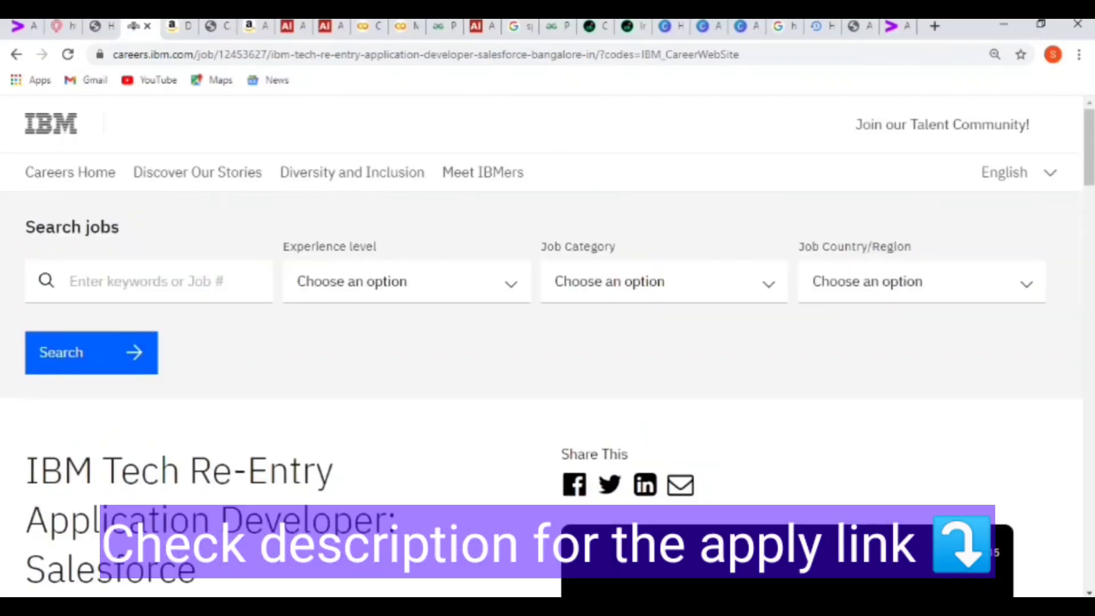
scroll("down", 3)
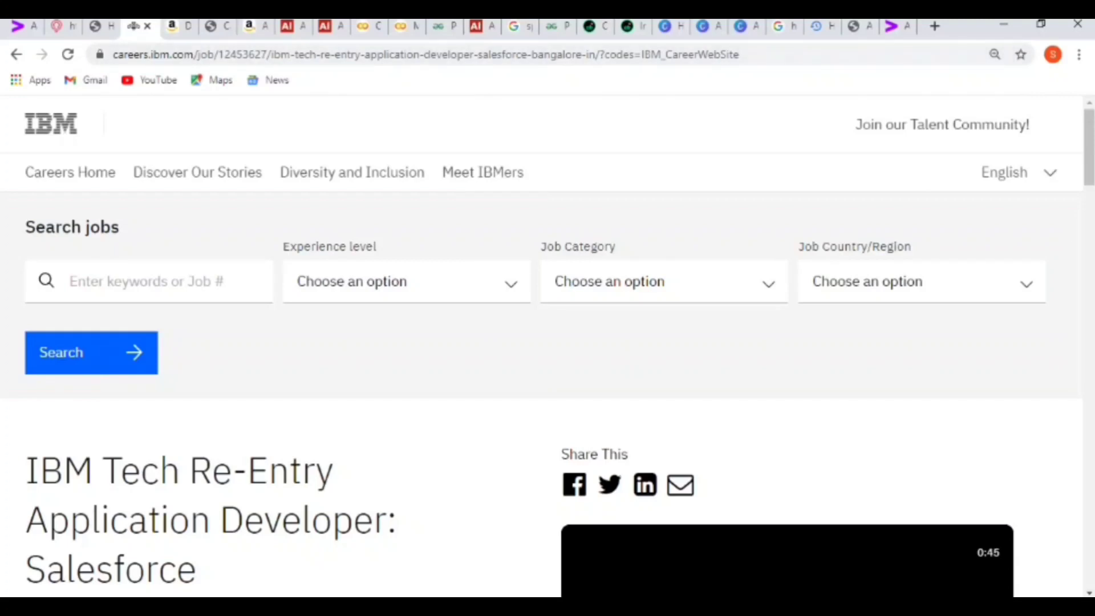
scroll("down", 3)
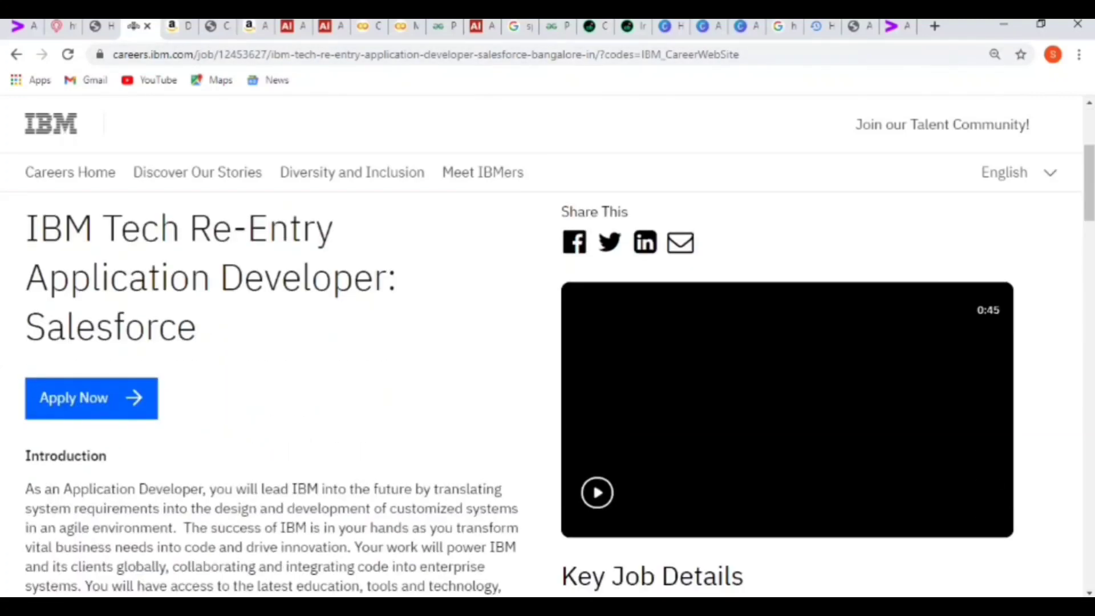